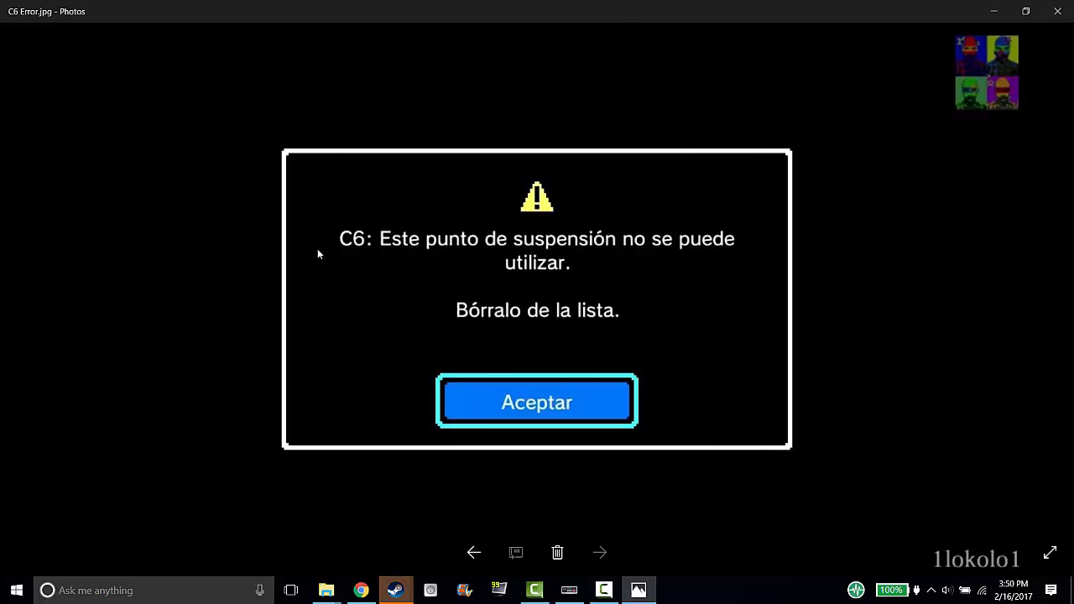
pyautogui.moveTo(742, 531)
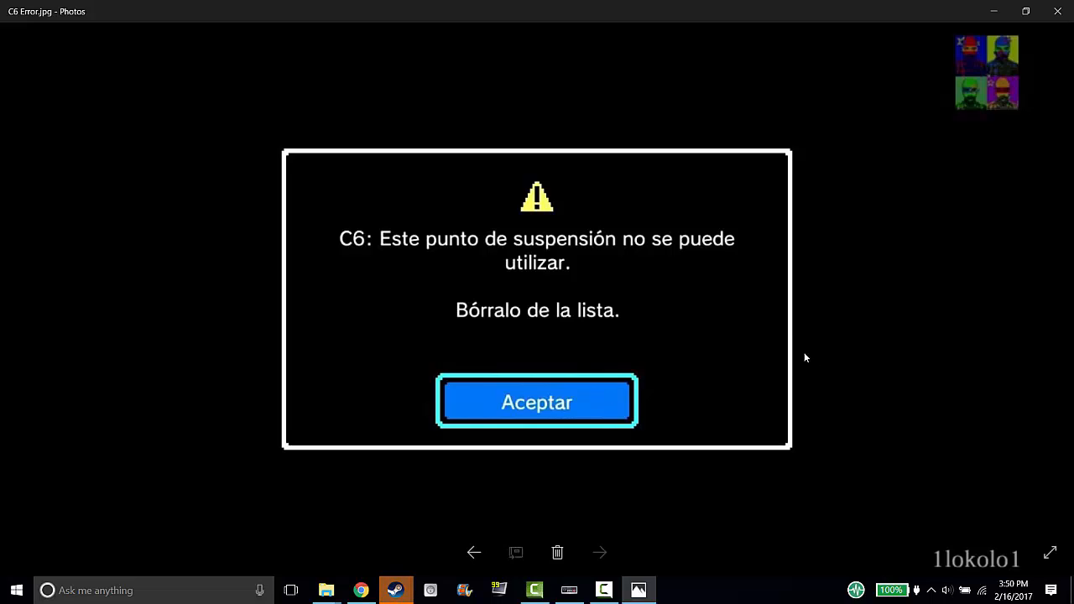
pyautogui.moveTo(366, 217)
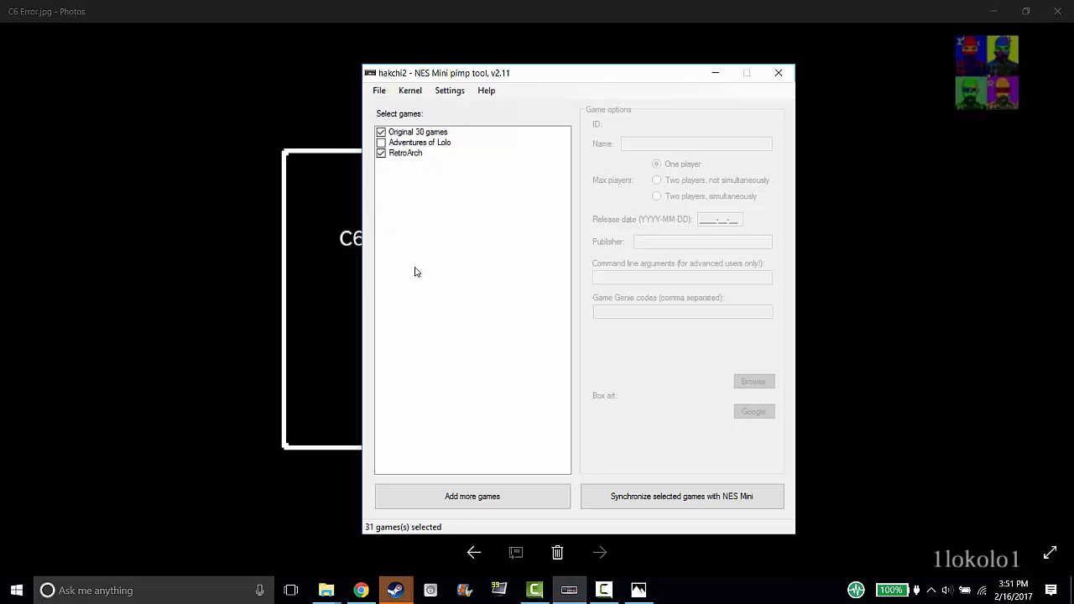
# - Show the Kernel menu with Dump kernel, Flash original/custom kernel and Uninstall
pyautogui.click(409, 91)
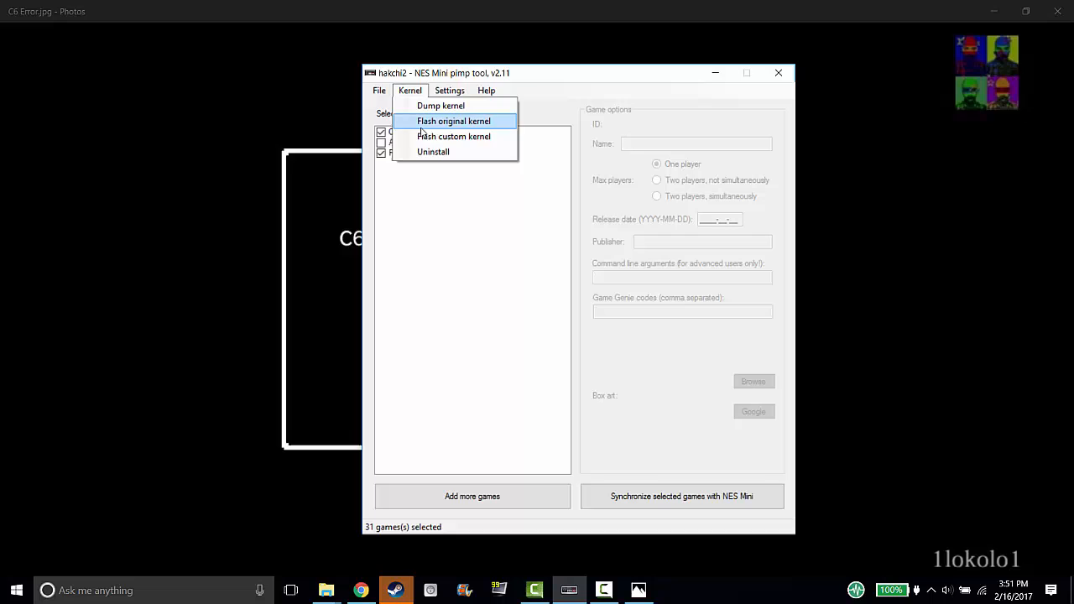
pyautogui.moveTo(433, 151)
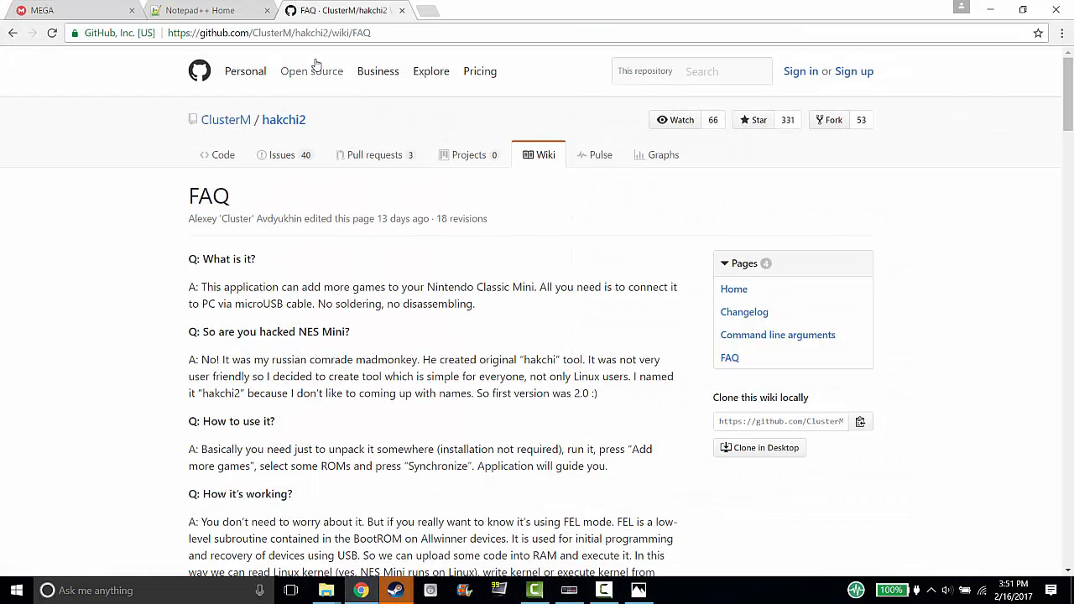
pyautogui.click(285, 34)
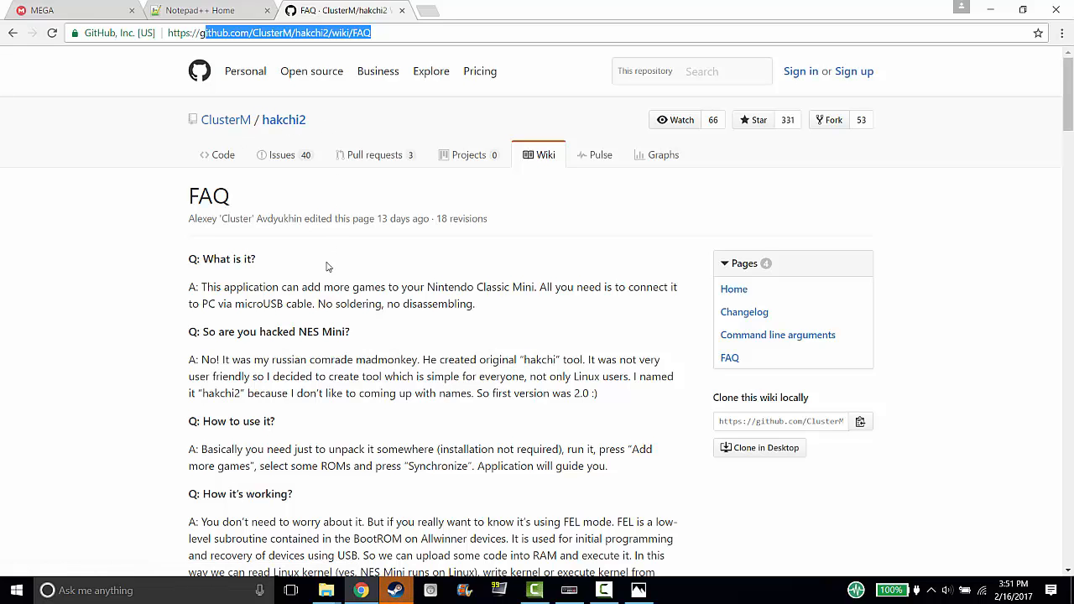
pyautogui.scroll(-3)
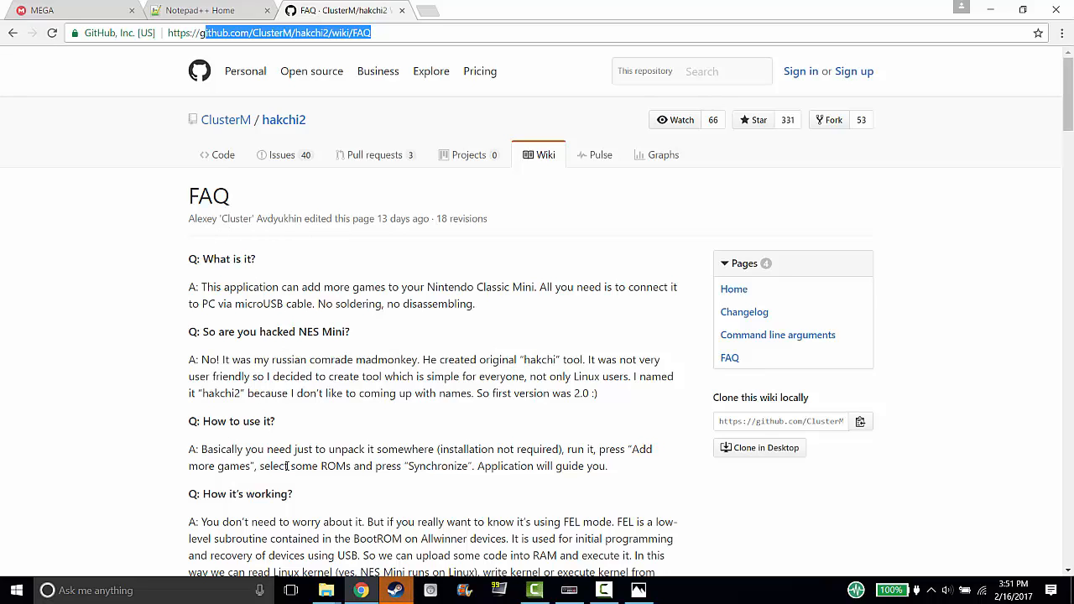
pyautogui.moveTo(773, 405)
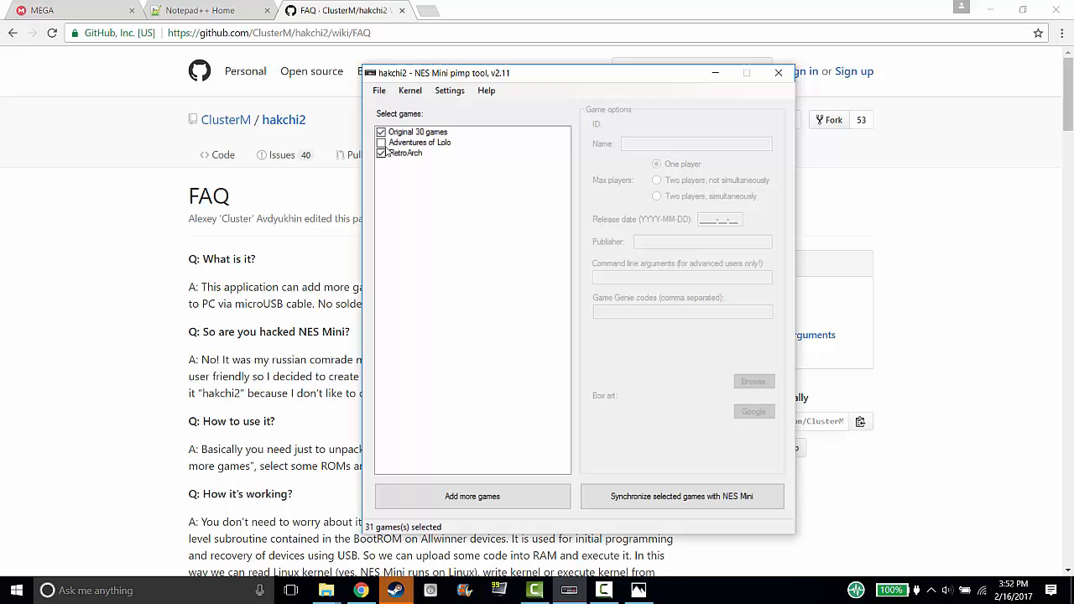
# - Check Adventures of Lolo in the games list, bringing the selection to 32 games
pyautogui.click(420, 141)
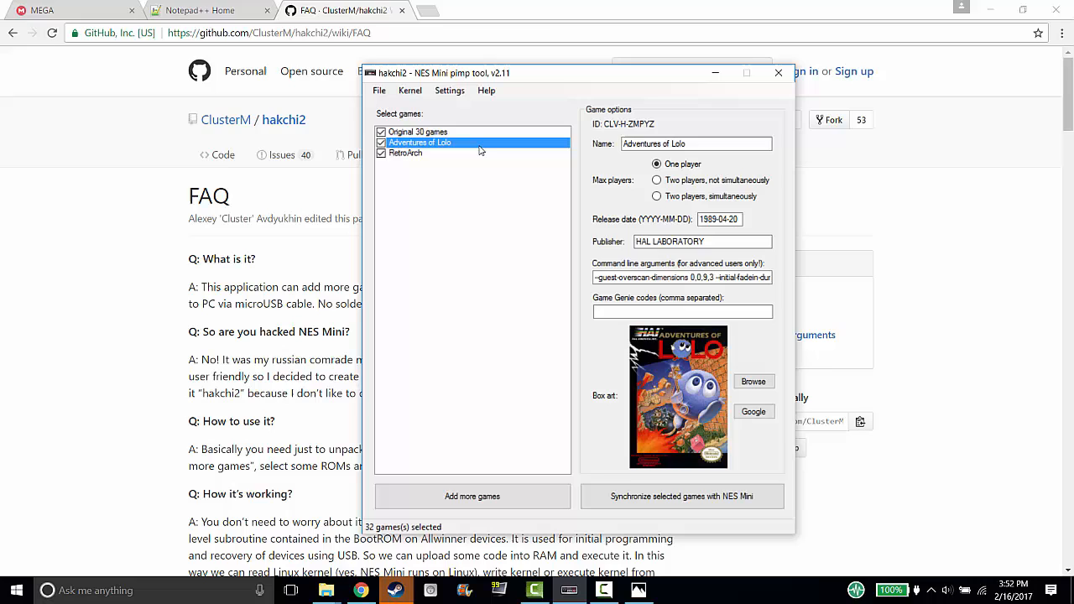
pyautogui.moveTo(454, 148)
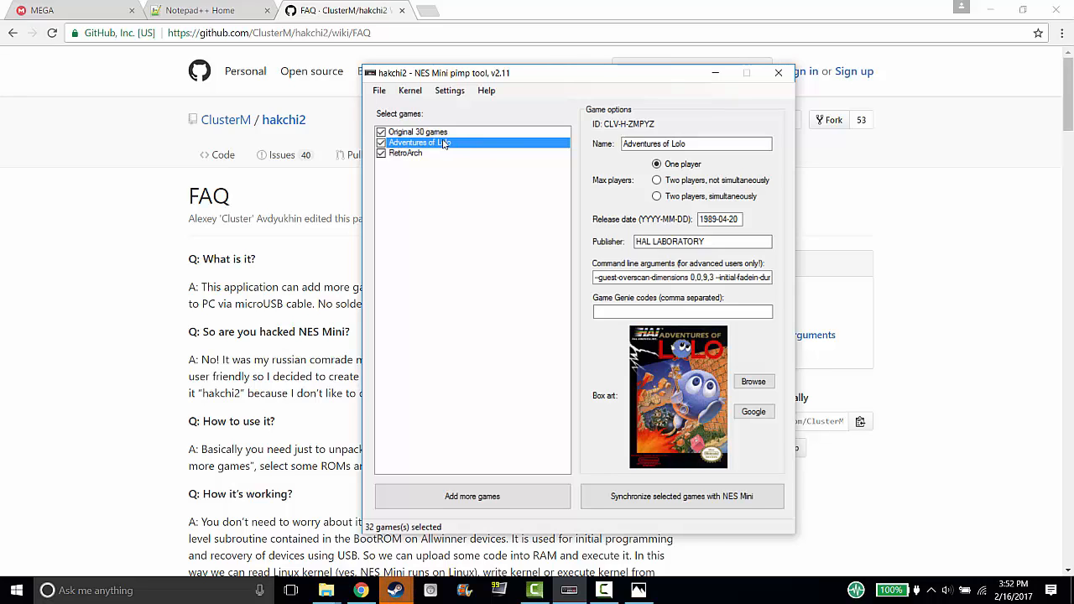
pyautogui.moveTo(443, 155)
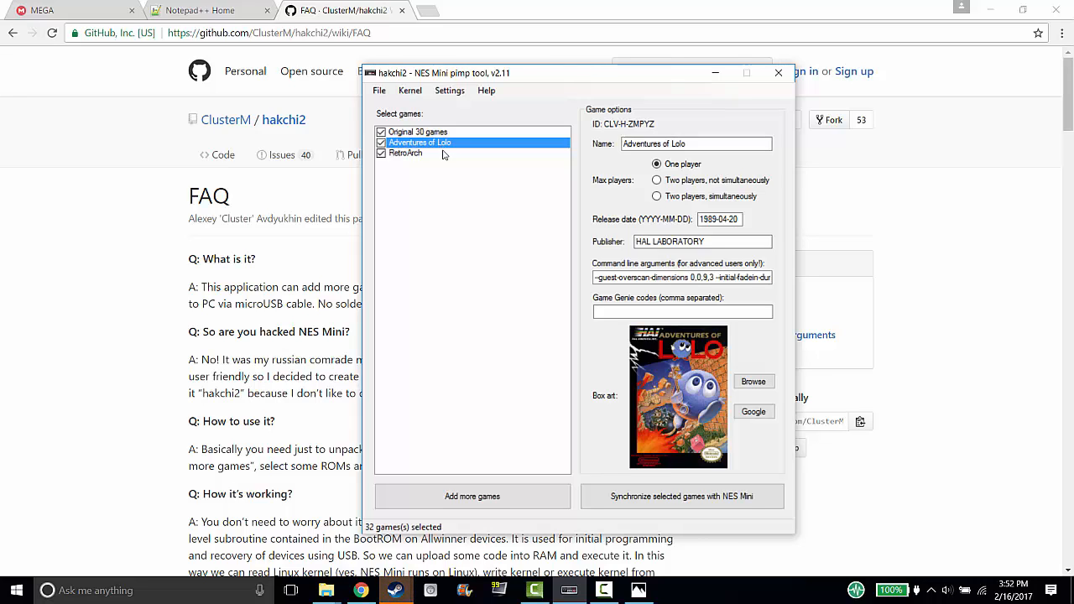
pyautogui.moveTo(411, 154)
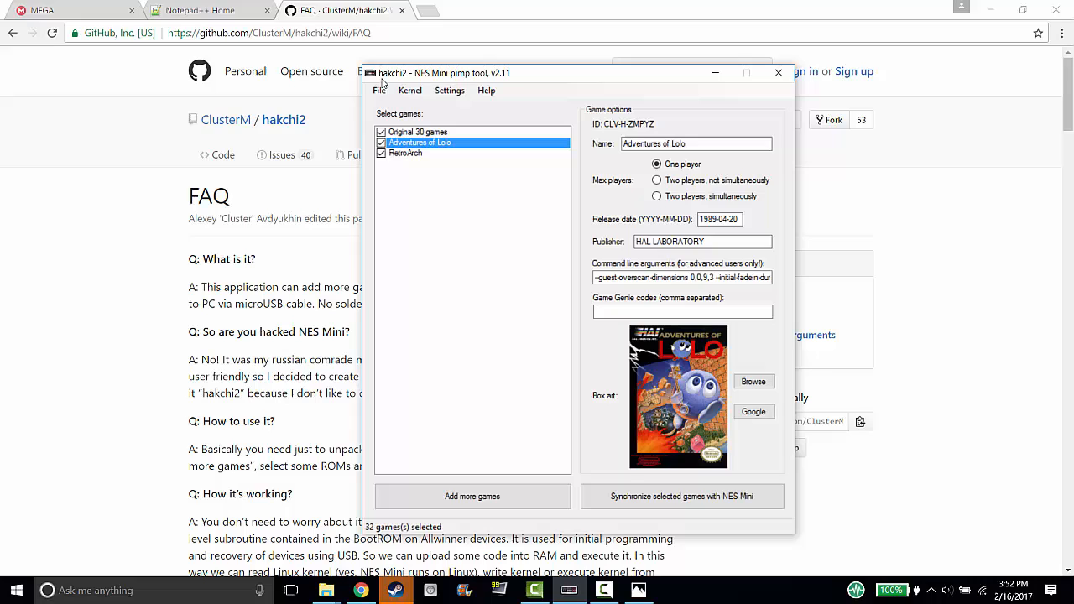
pyautogui.moveTo(406, 84)
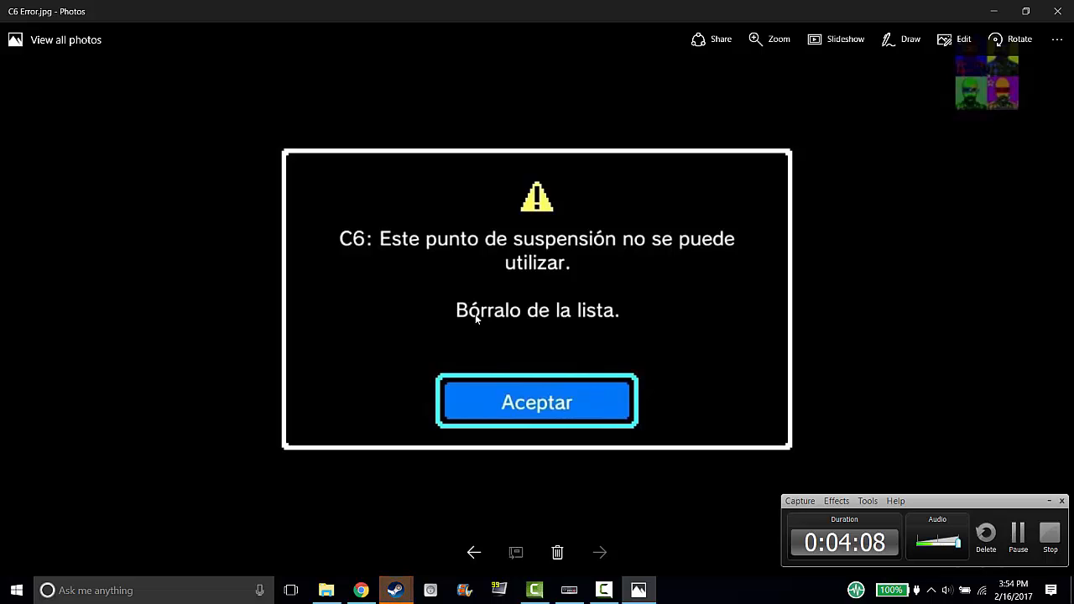
pyautogui.moveTo(579, 351)
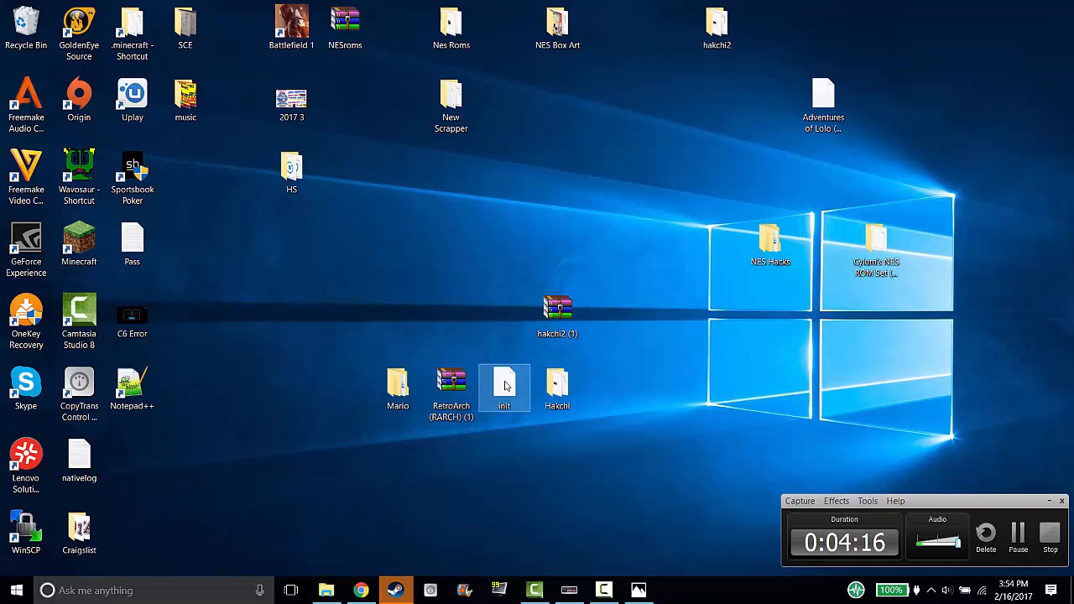
pyautogui.moveTo(503, 383)
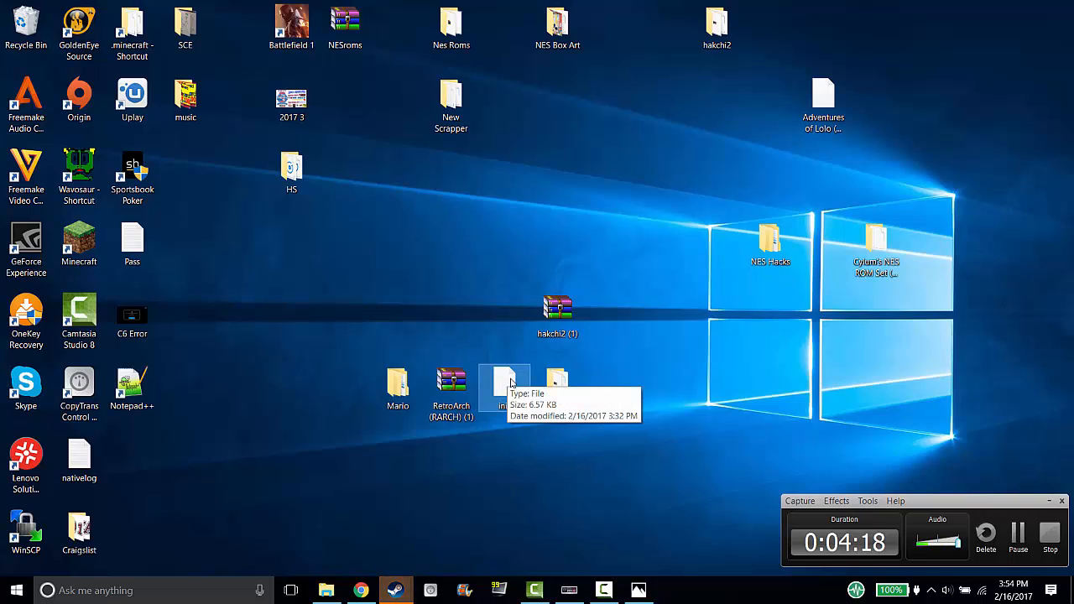
pyautogui.moveTo(478, 577)
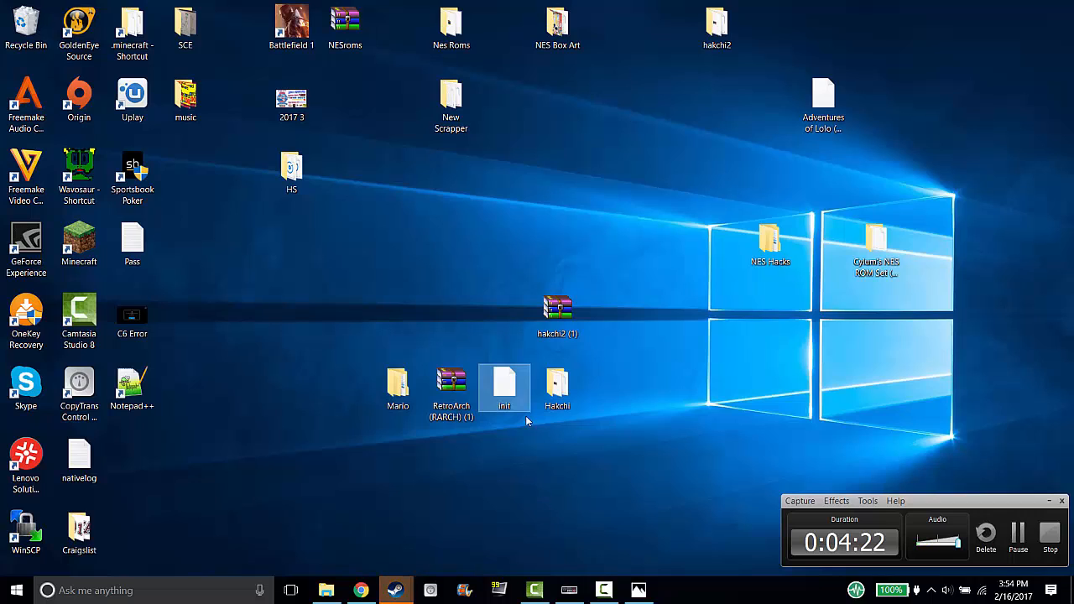
# - Bring up the context menu for the desktop init file to edit it with Notepad++
pyautogui.rightClick(503, 387)
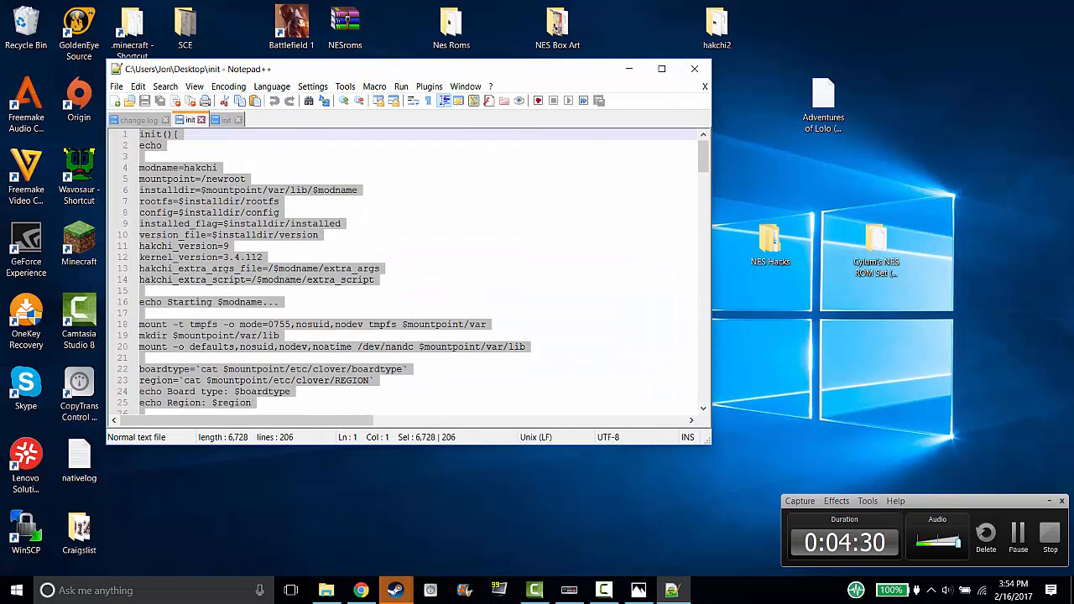
# - Close the desktop init script in Notepad++, returning to the desktop
pyautogui.rightClick(252, 269)
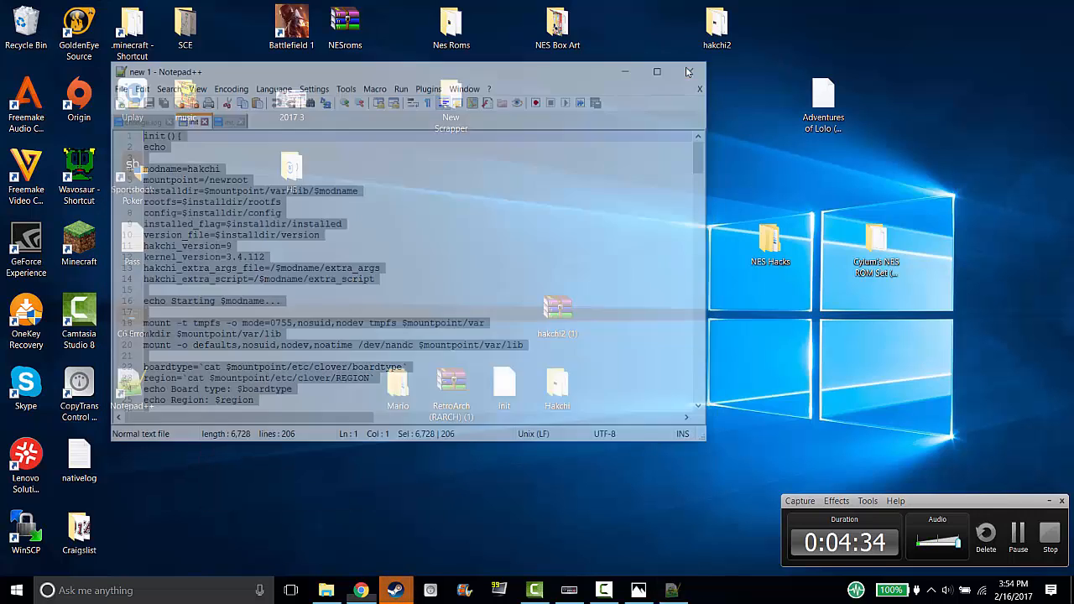
pyautogui.click(689, 70)
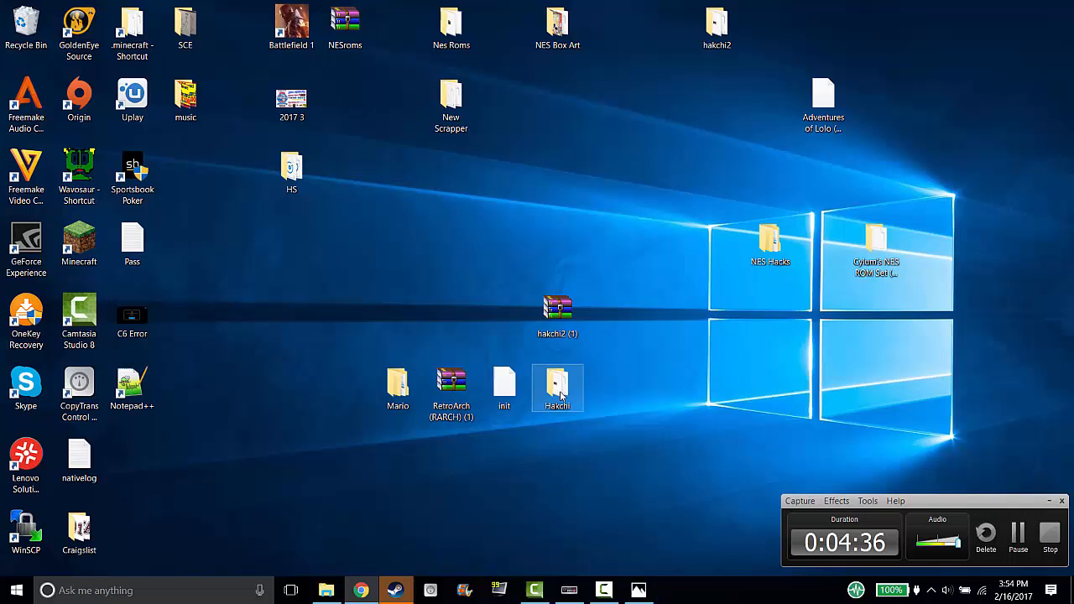
# - Browse into Hakchi > mods > mod_transfer > hakchi in File Explorer
pyautogui.doubleClick(557, 386)
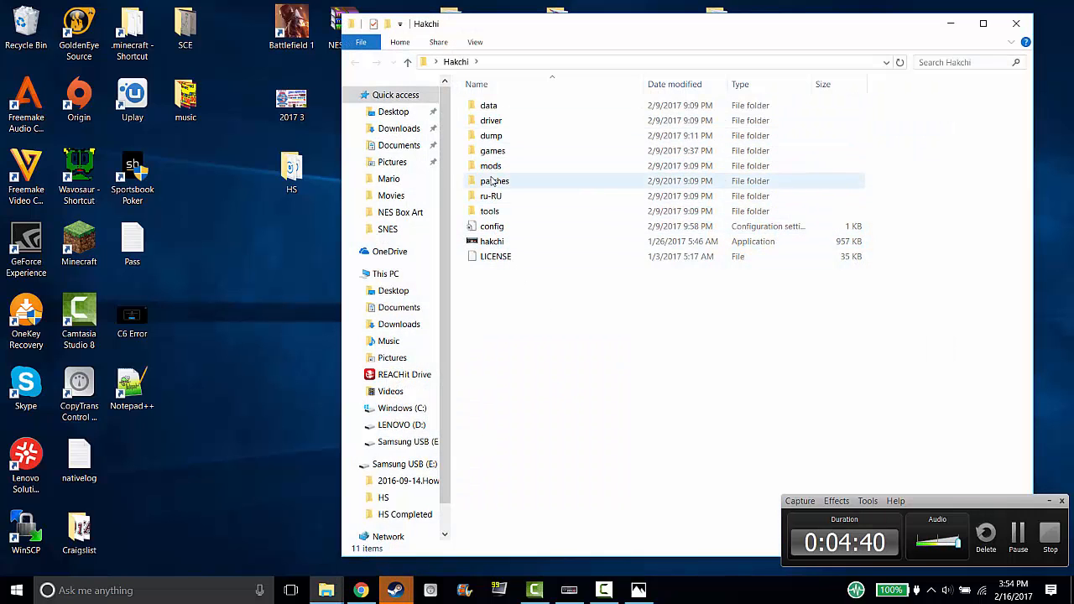
pyautogui.doubleClick(490, 166)
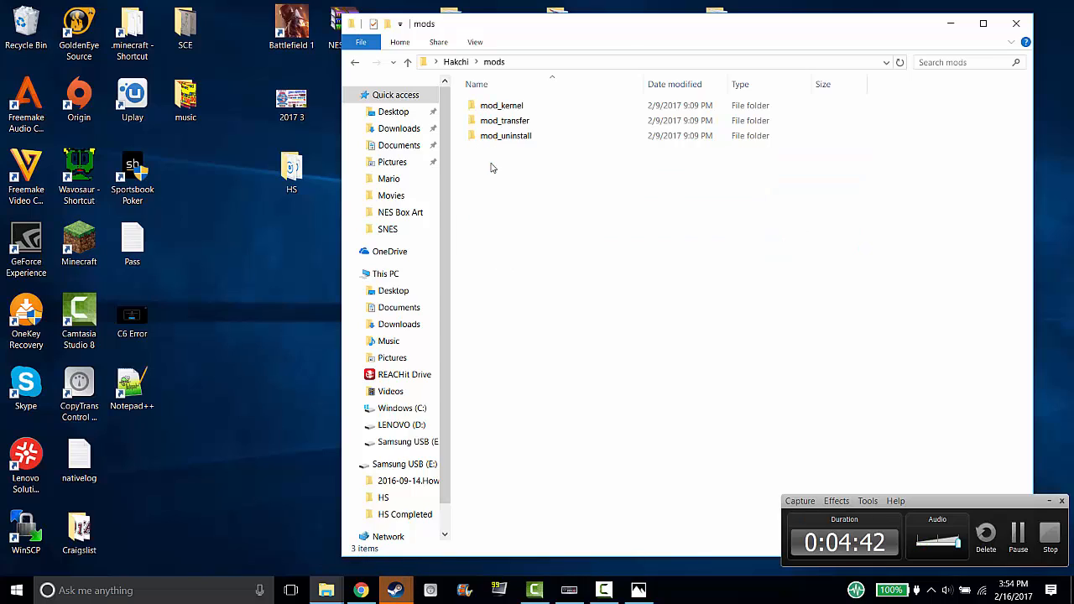
pyautogui.moveTo(504, 121)
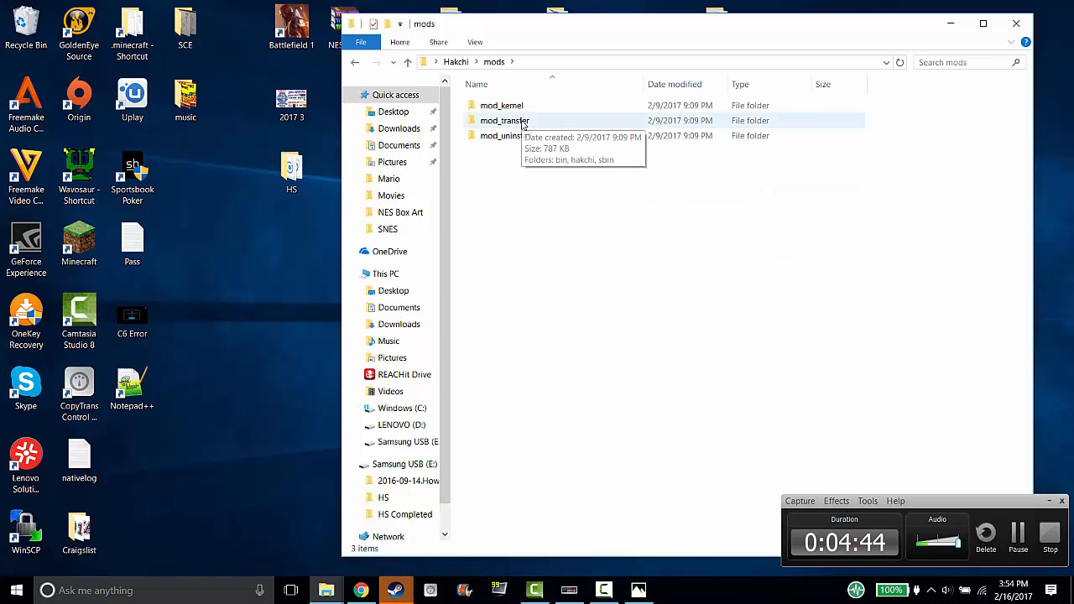
pyautogui.doubleClick(503, 121)
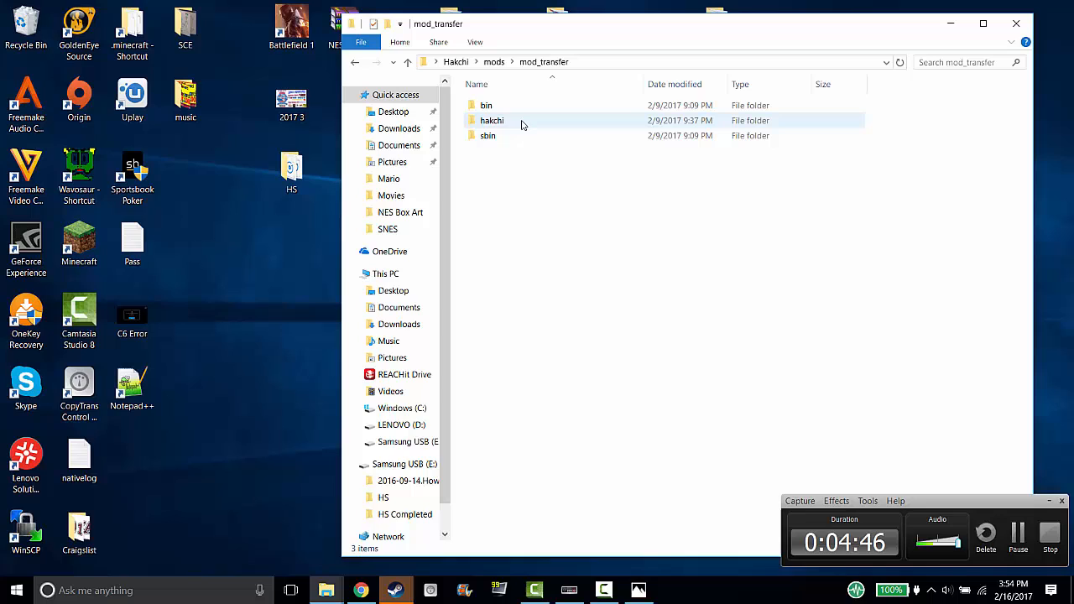
pyautogui.doubleClick(492, 121)
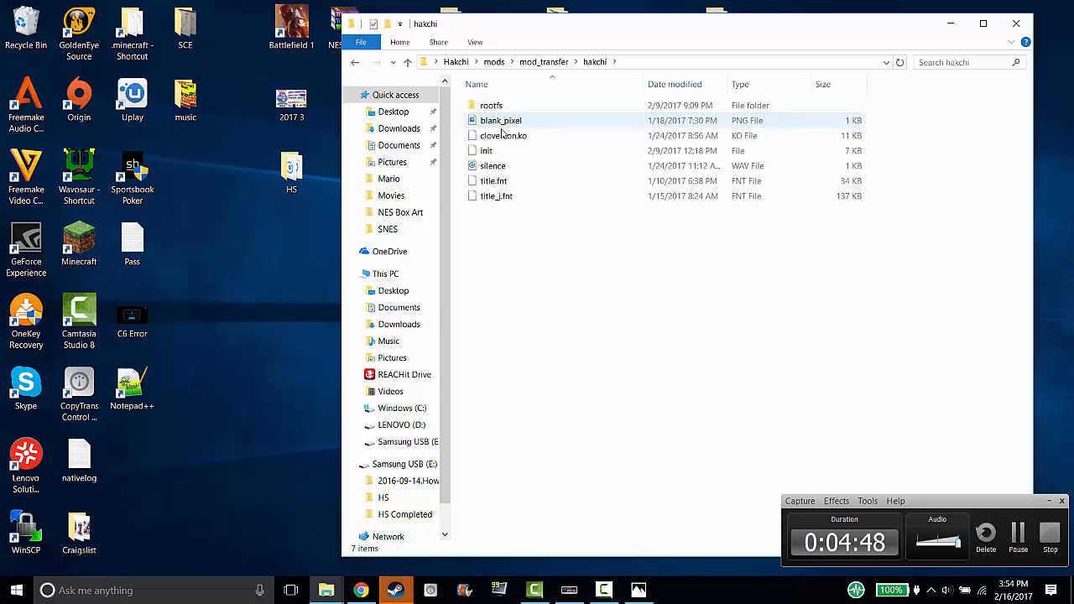
pyautogui.moveTo(490, 160)
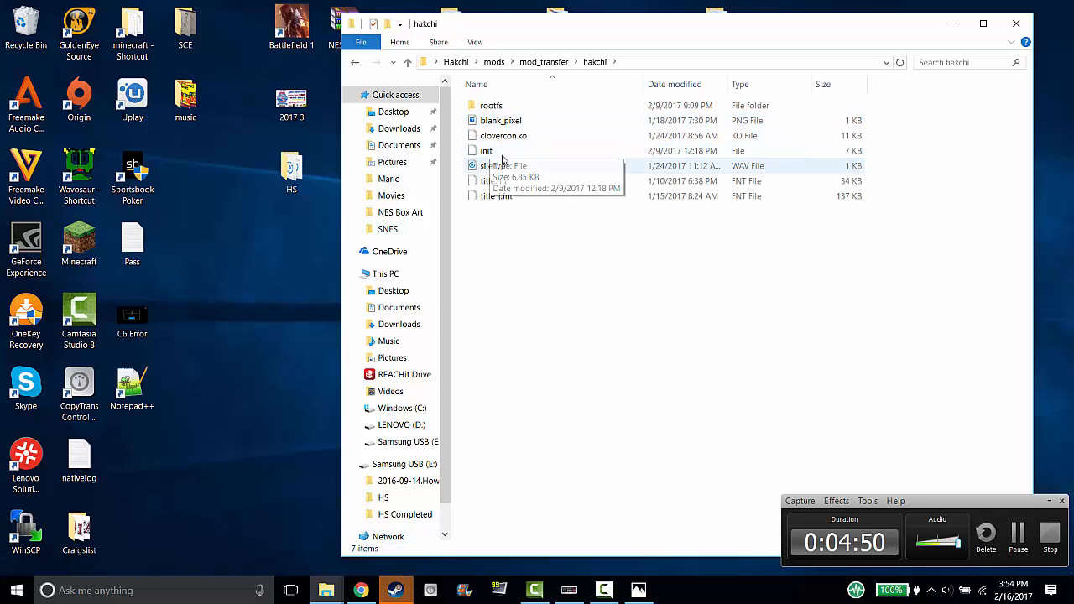
# - Open that folder's init file in Notepad++
pyautogui.rightClick(487, 151)
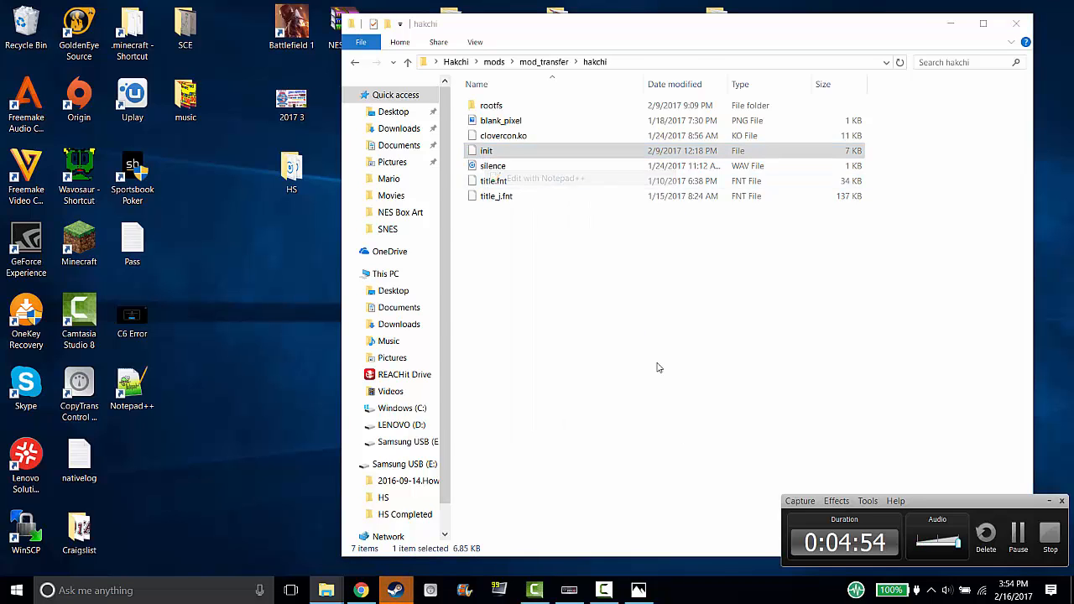
pyautogui.doubleClick(486, 151)
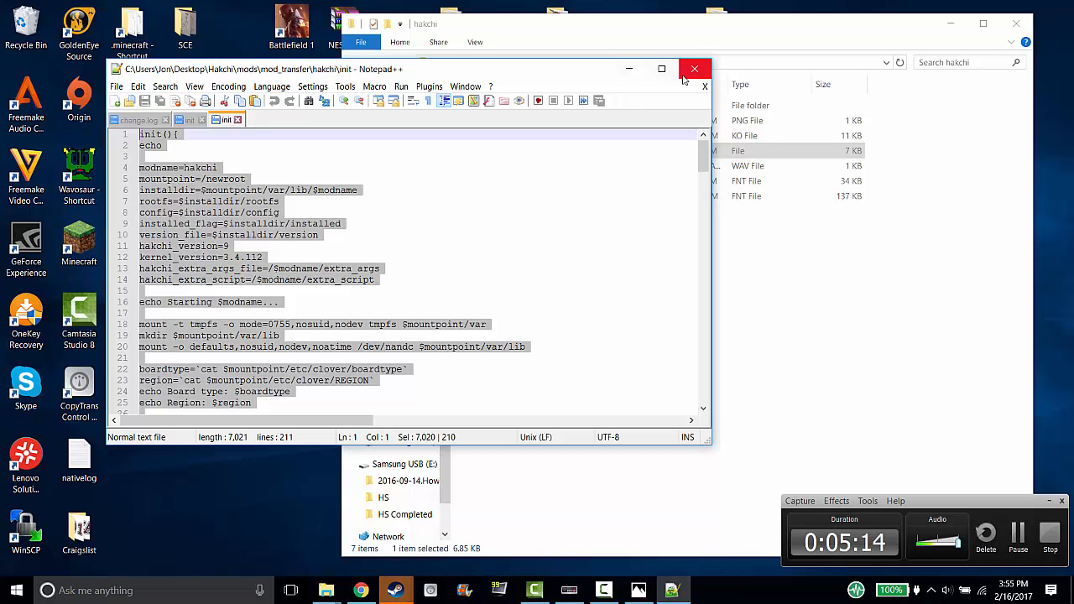
# - Close the mod_transfer init file in Notepad++ and return to the desktop Hakchi folder
pyautogui.click(695, 68)
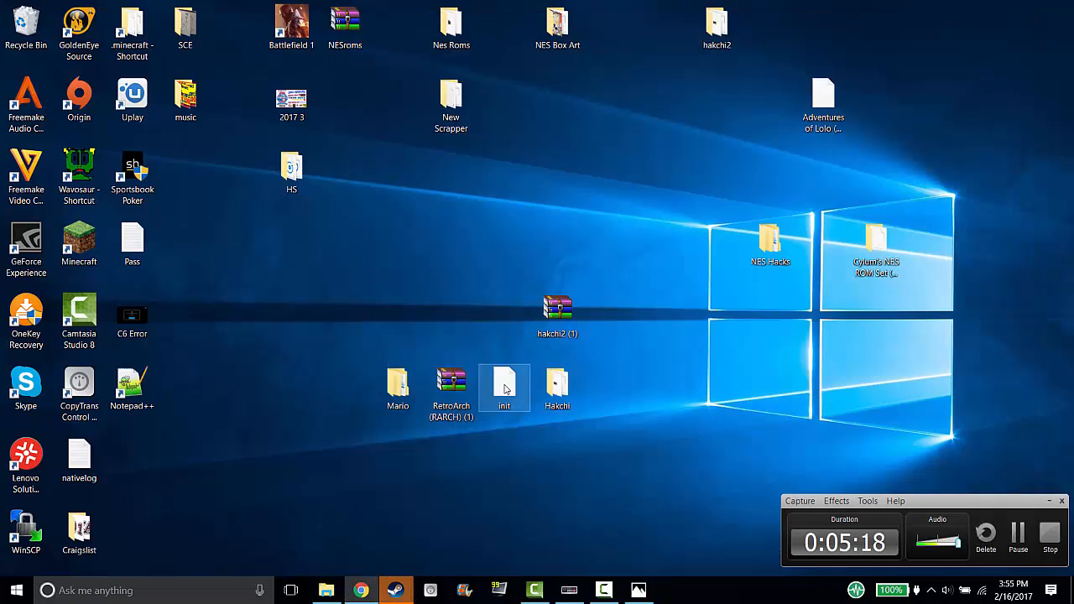
pyautogui.click(558, 386)
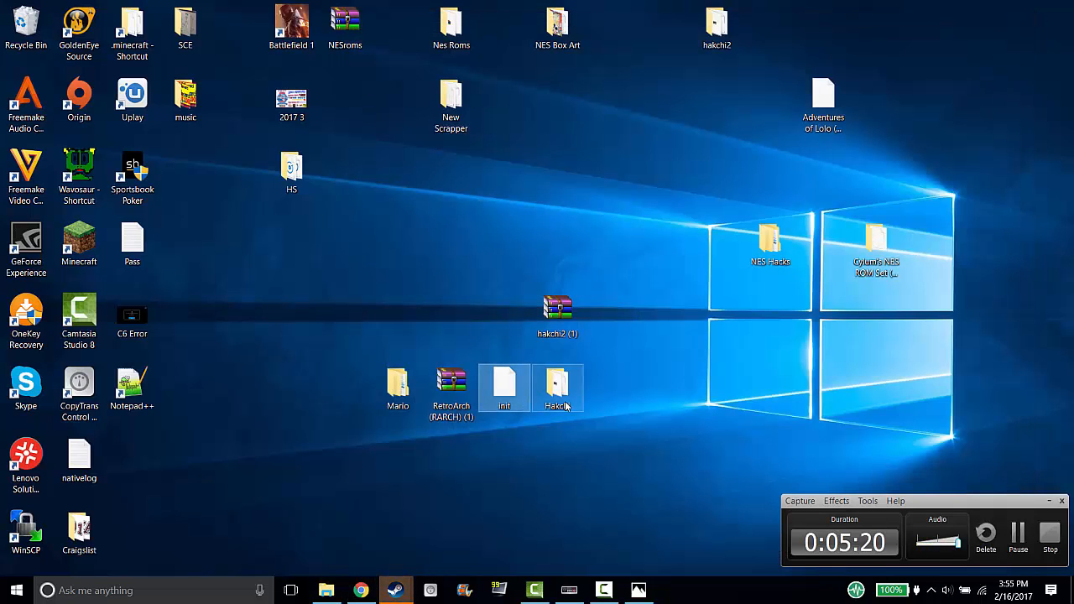